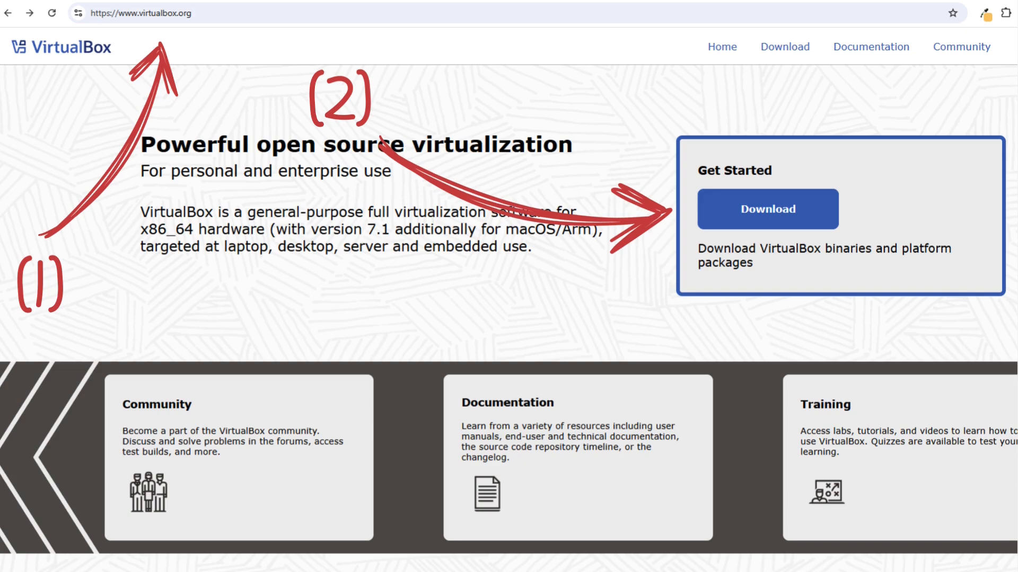
Go to the VirtualBox downloads from virtualbox.org's Get Started section.
left_click(768, 209)
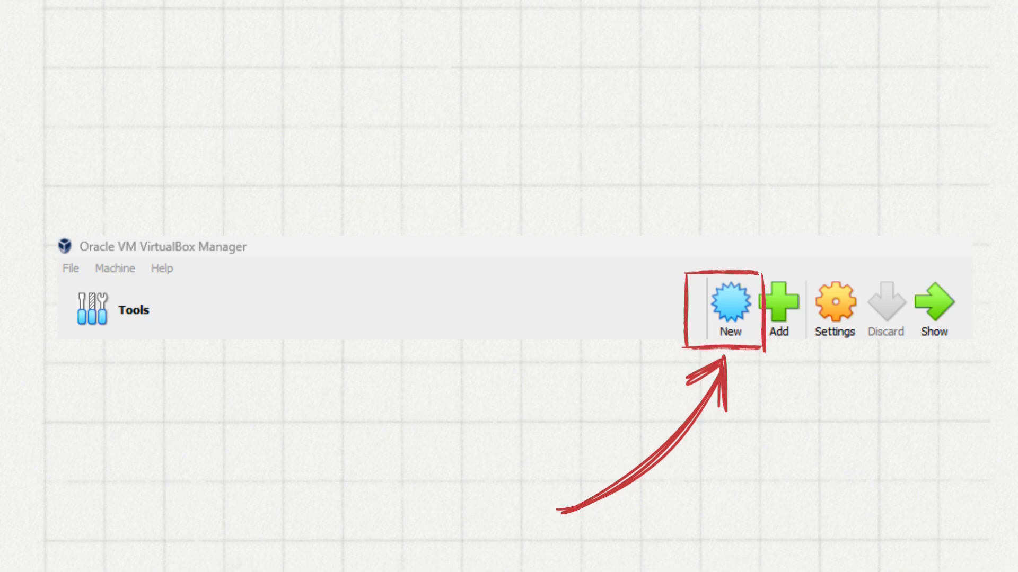
Create a new VM named new_ubuntu, Type Linux, Version Ubuntu (64-bit), and continue to hardware.
left_click(729, 306)
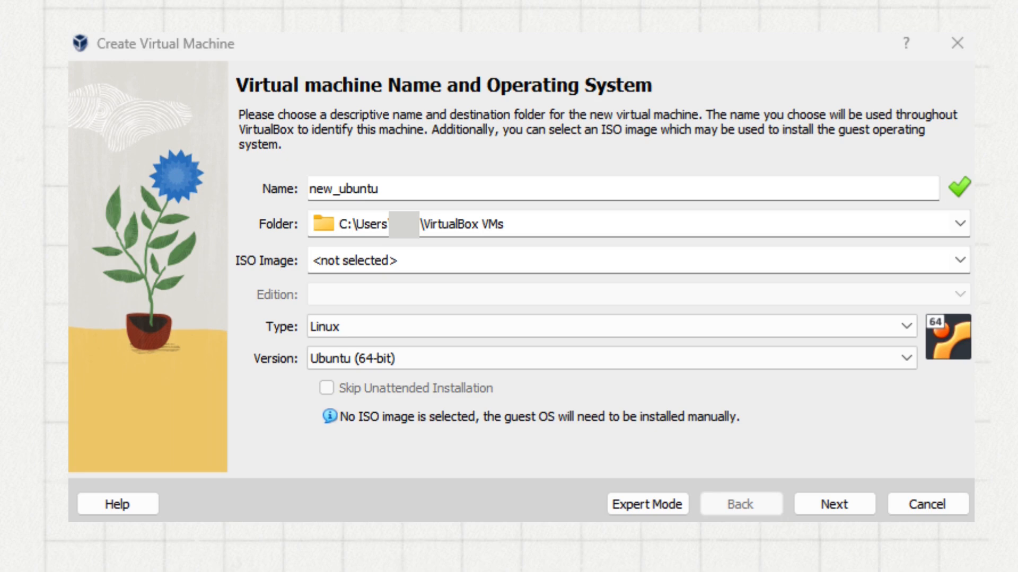
left_click(834, 504)
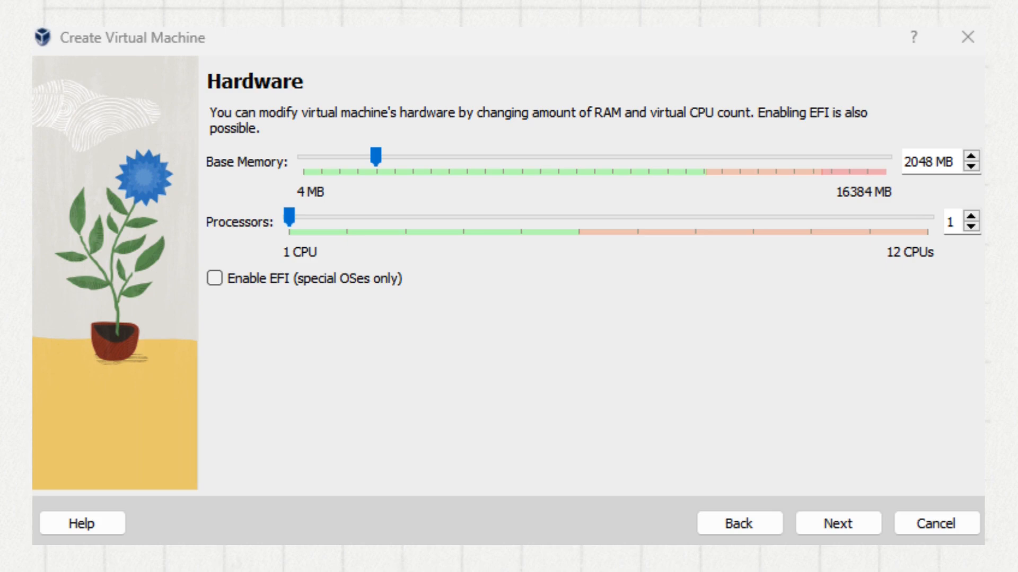
Keep 2048 MB memory and 1 CPU, add a new 25 GB virtual hard disk, and finish the wizard.
left_click(839, 524)
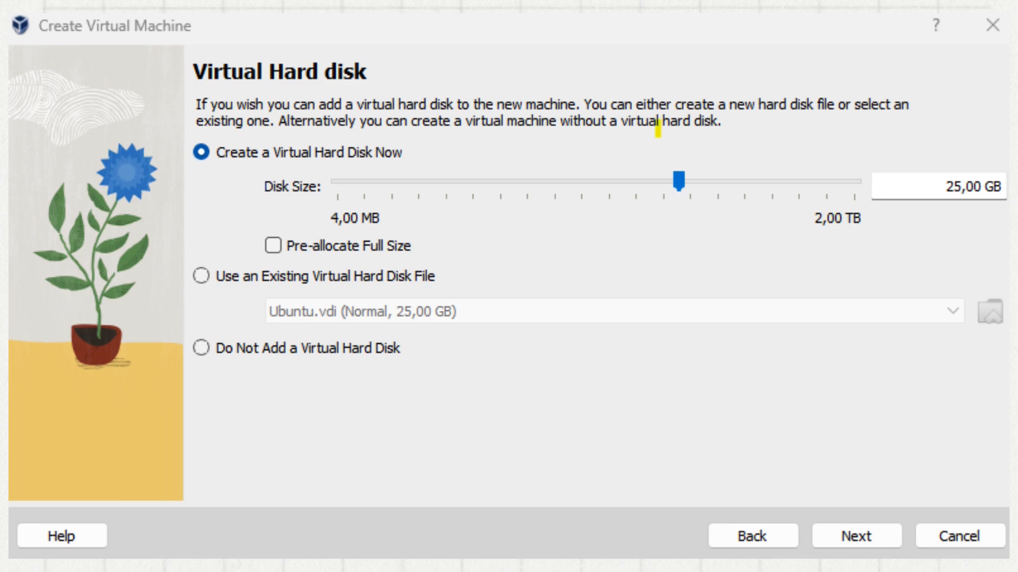
left_click(856, 536)
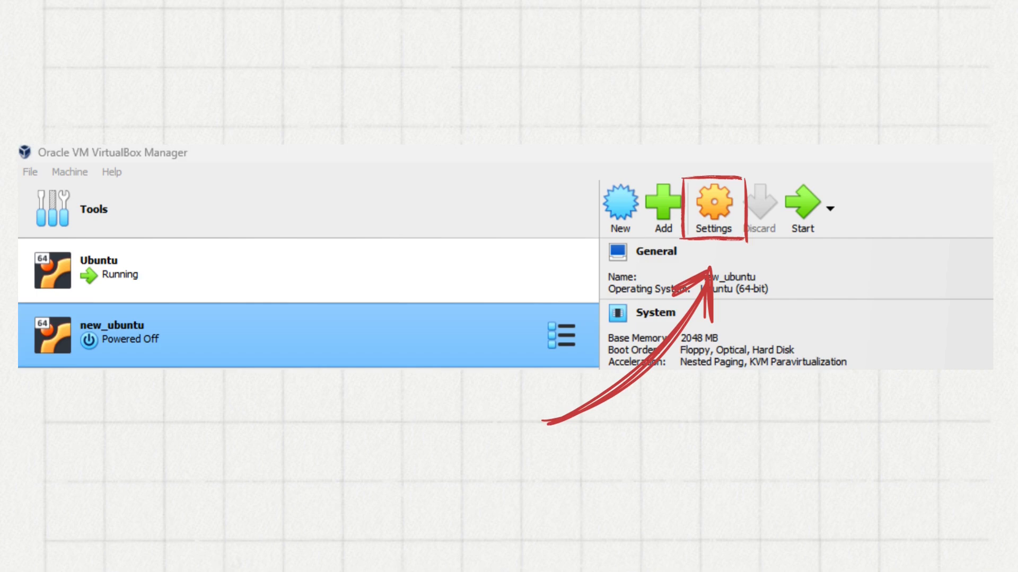
Show the settings and machine actions for the powered-off new_ubuntu VM.
left_click(714, 205)
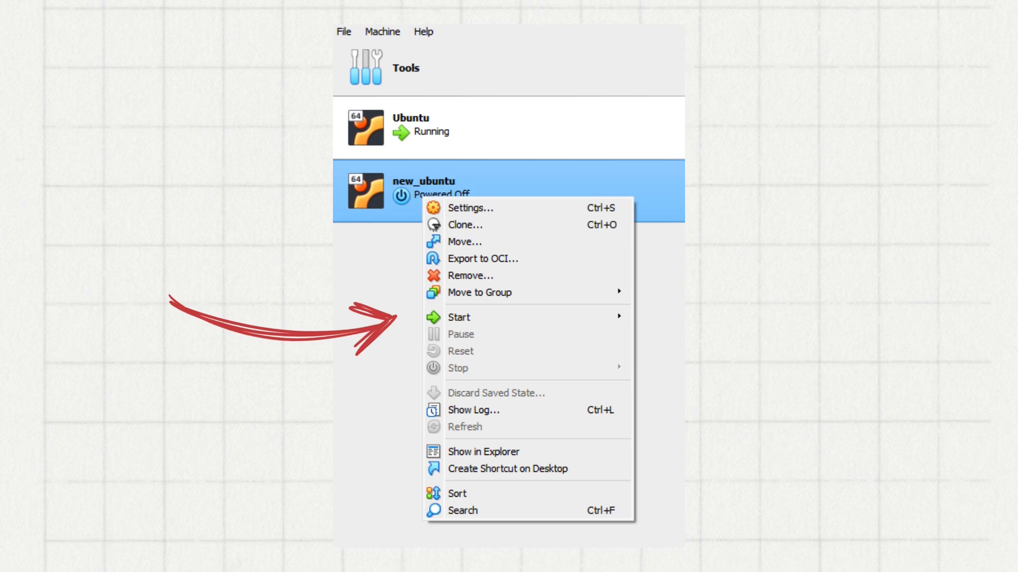
Start new_ubuntu and let it boot to the Ubuntu desktop.
left_click(459, 317)
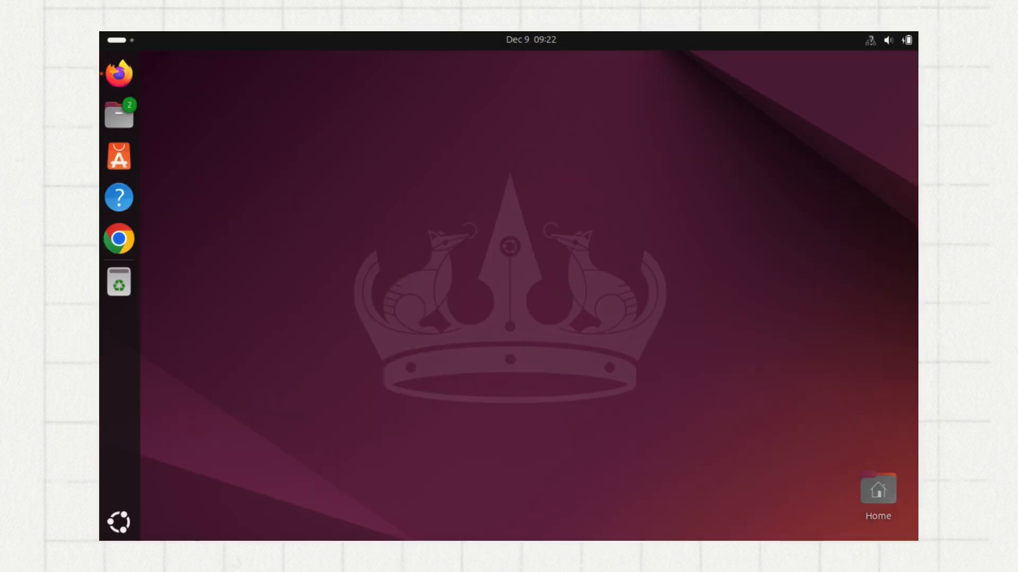